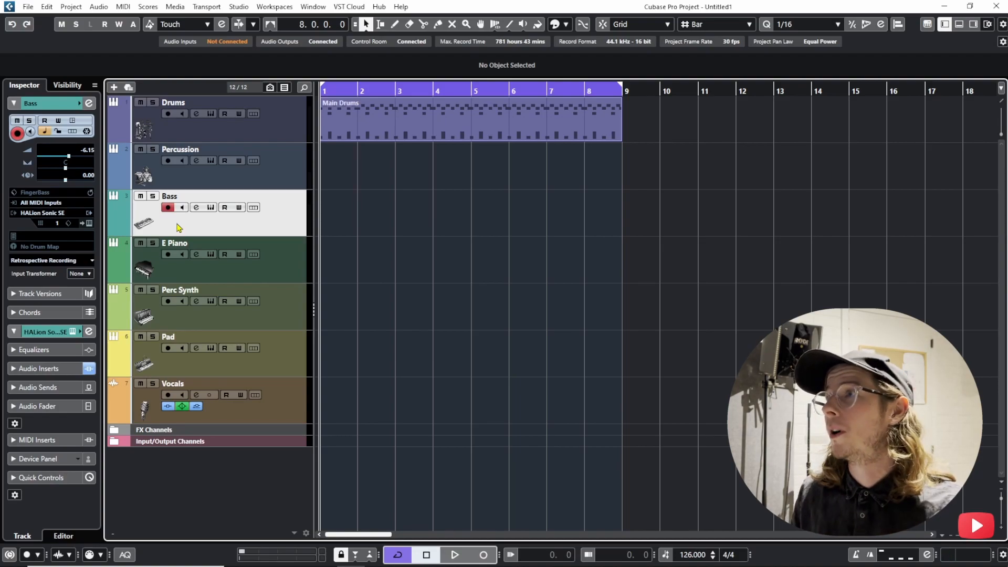
pyautogui.moveTo(246, 232)
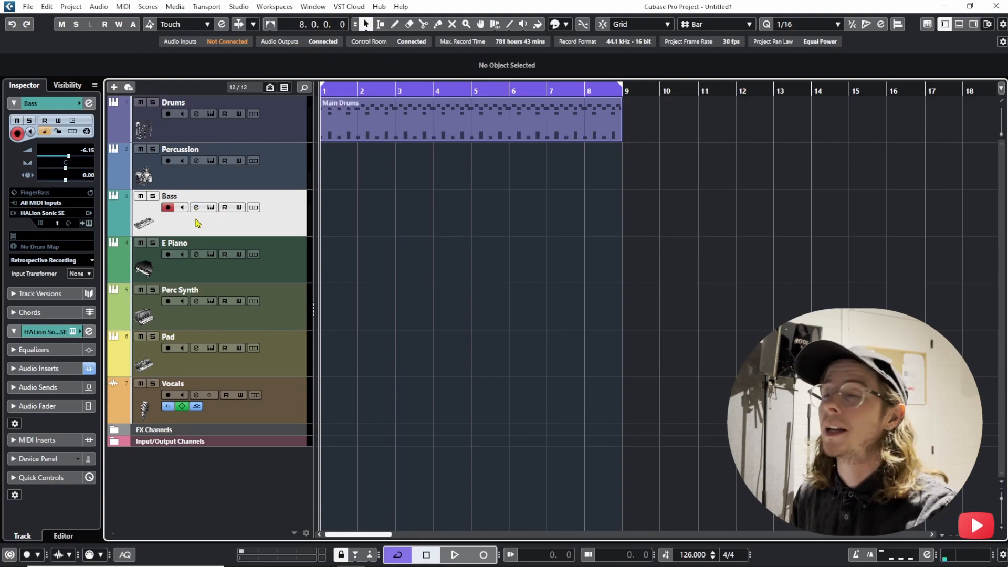
# Open and close the Bass track's channel settings, twice, starting with the E shortcut
pyautogui.press('e')
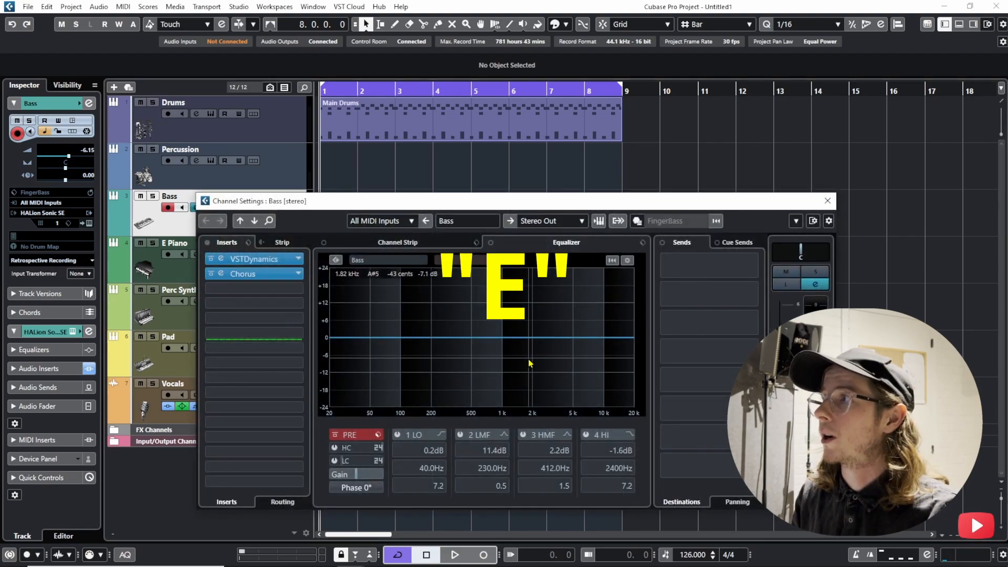
pyautogui.click(827, 201)
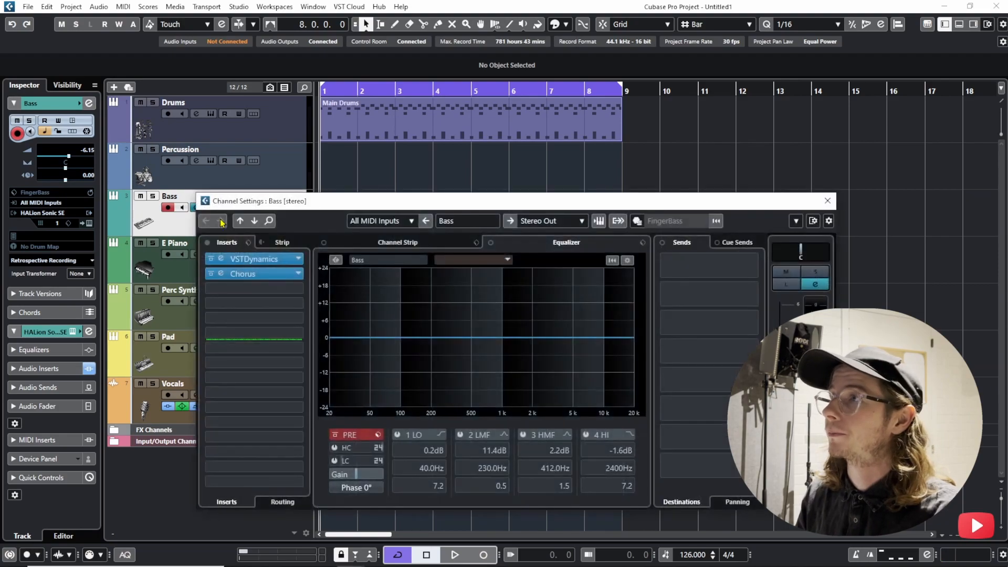
pyautogui.click(827, 200)
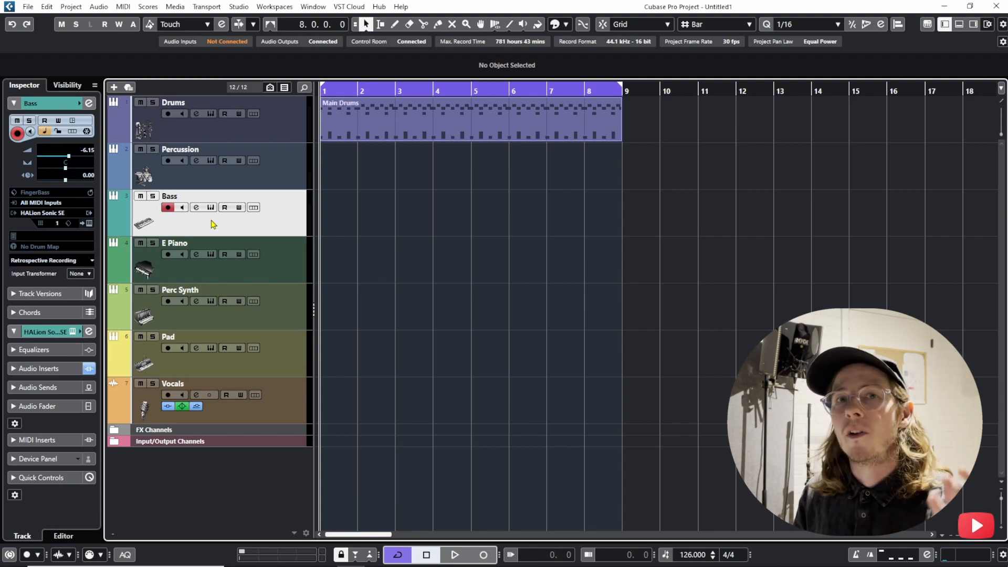
pyautogui.click(196, 206)
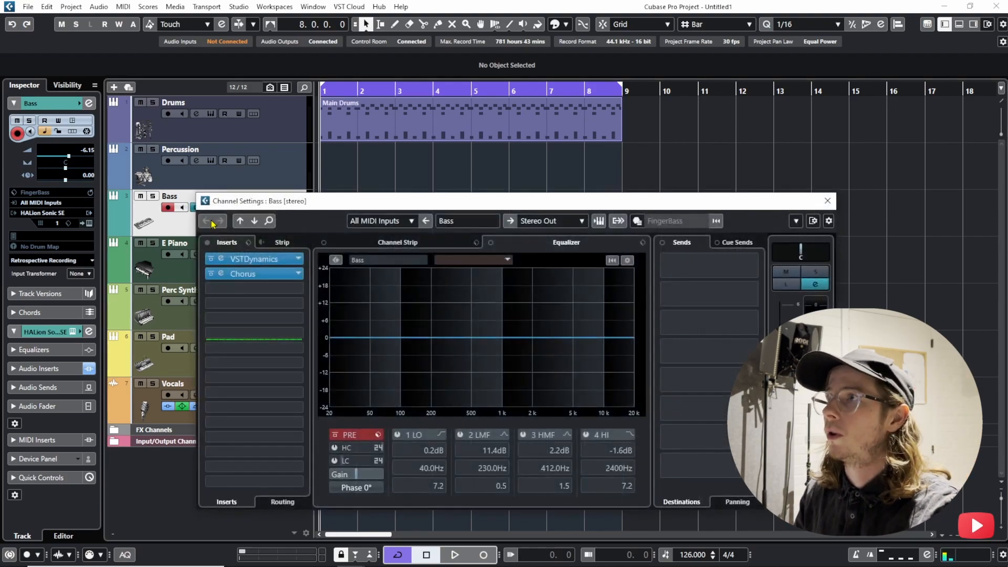
pyautogui.moveTo(204, 221)
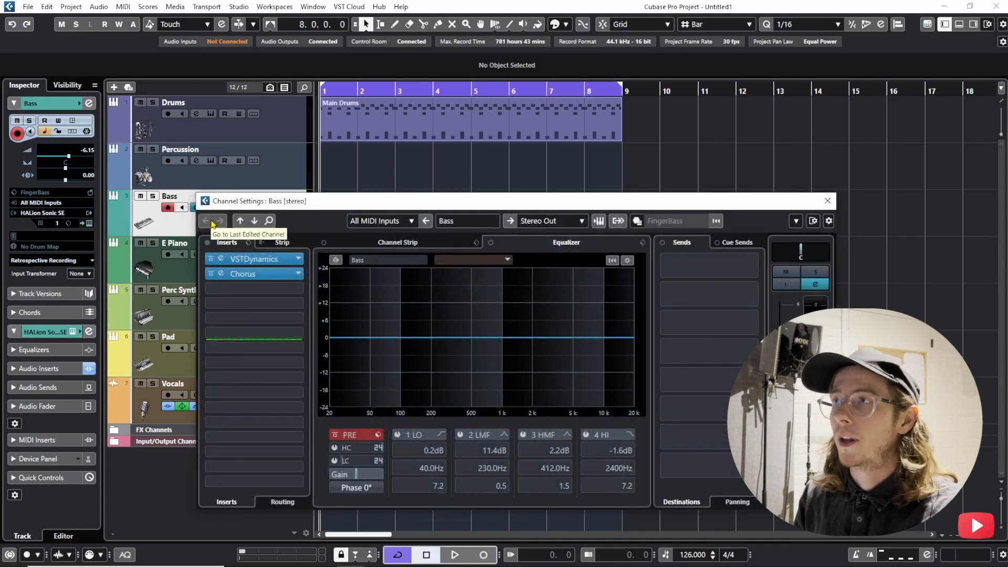
pyautogui.click(827, 200)
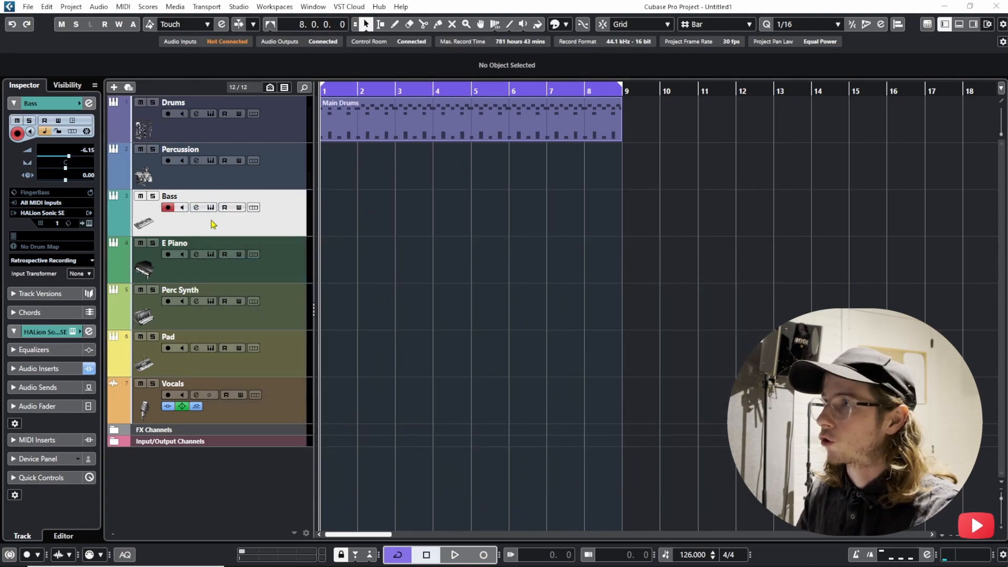
# Browse the Project and Edit menus, then open Key Commands and search 'edit'
pyautogui.click(71, 7)
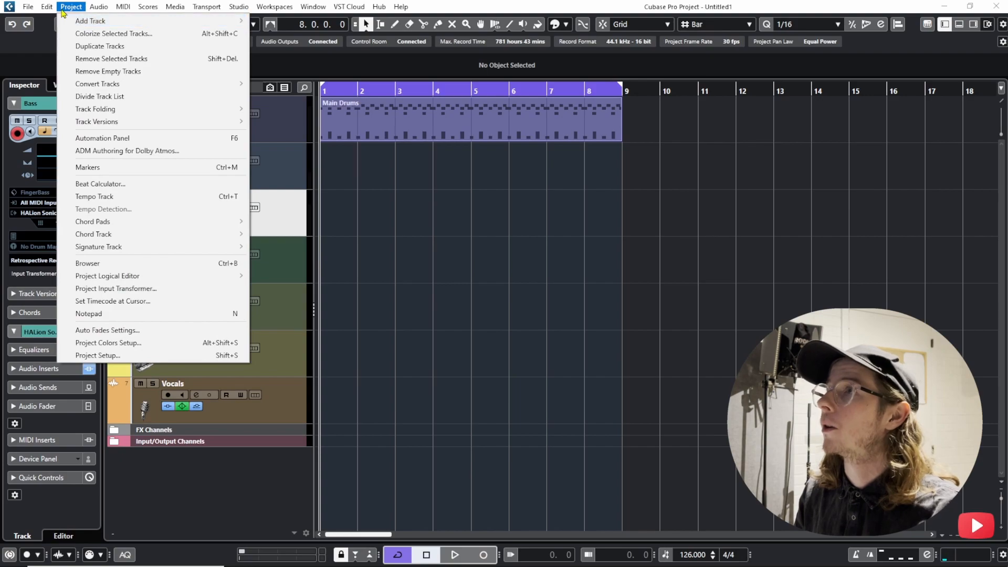
pyautogui.click(47, 6)
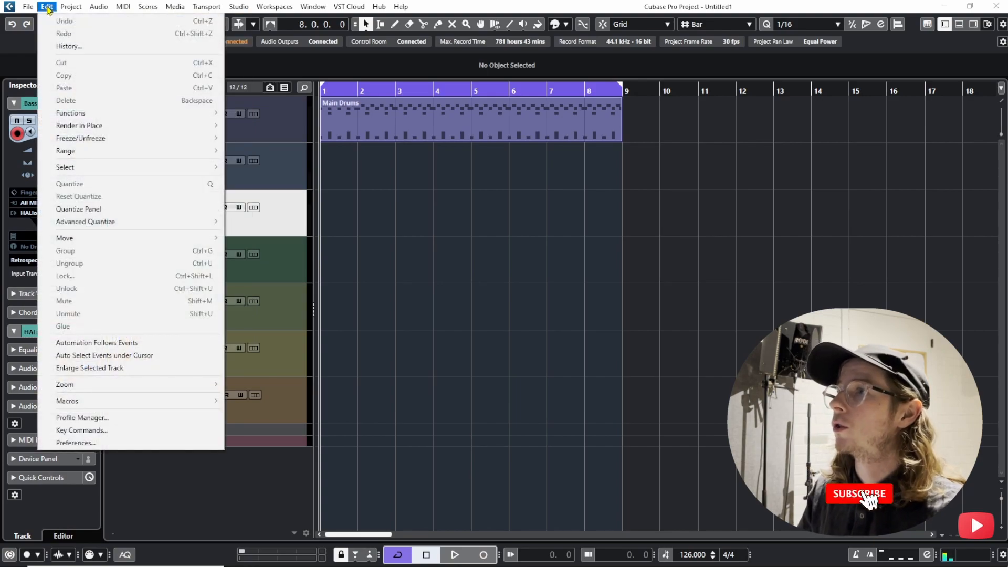
pyautogui.click(71, 7)
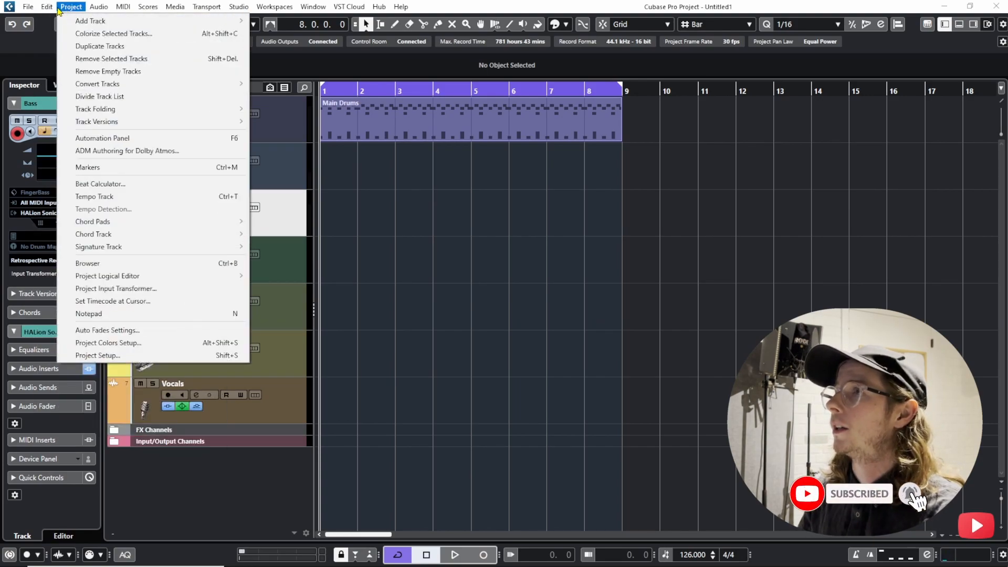
pyautogui.click(46, 6)
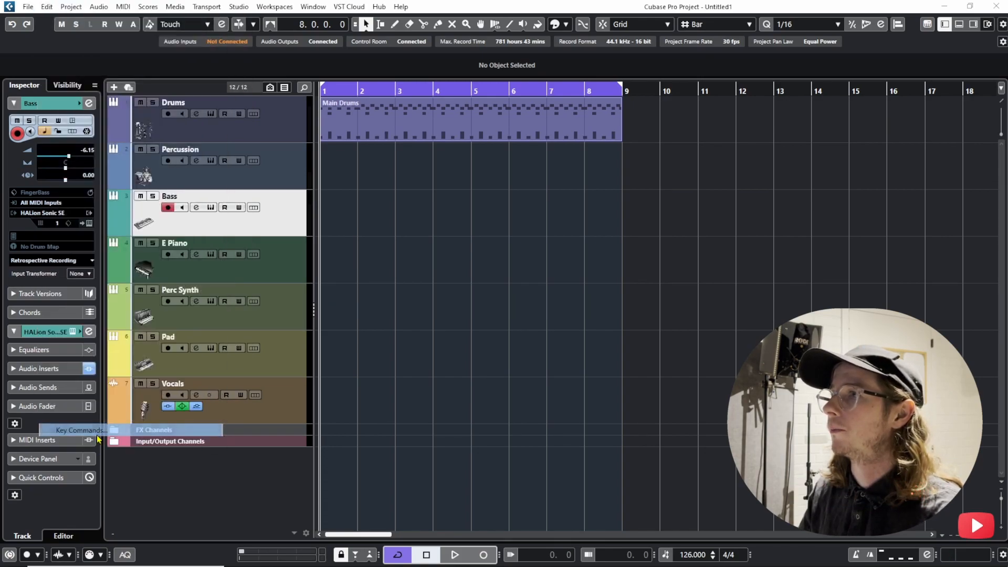
pyautogui.click(80, 430)
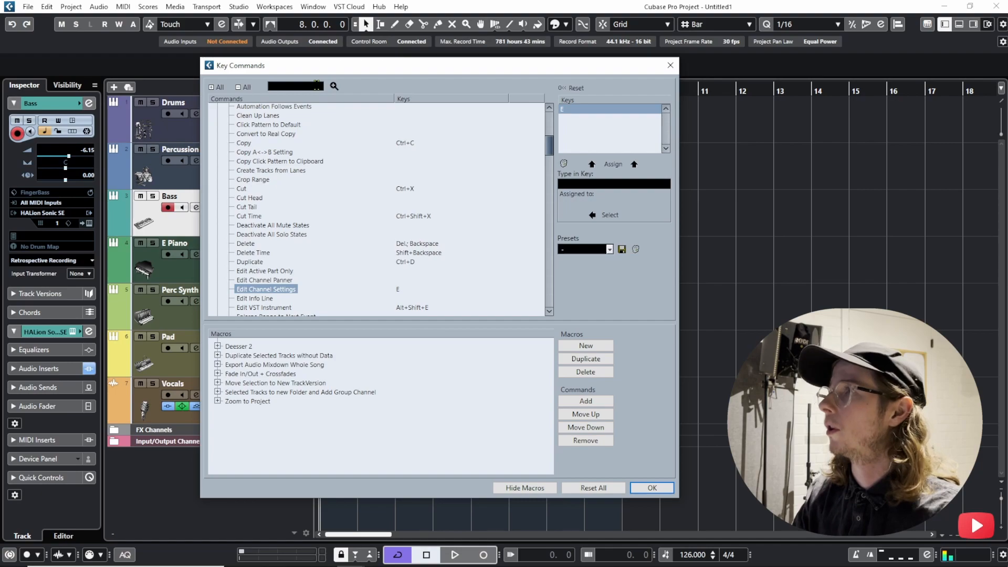
pyautogui.write('edit vst')
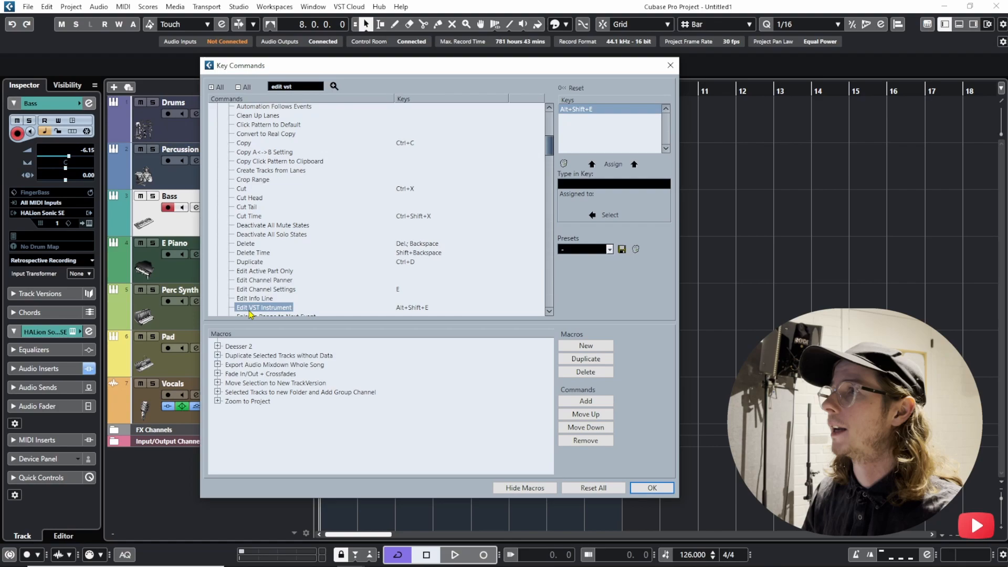
pyautogui.scroll(-3)
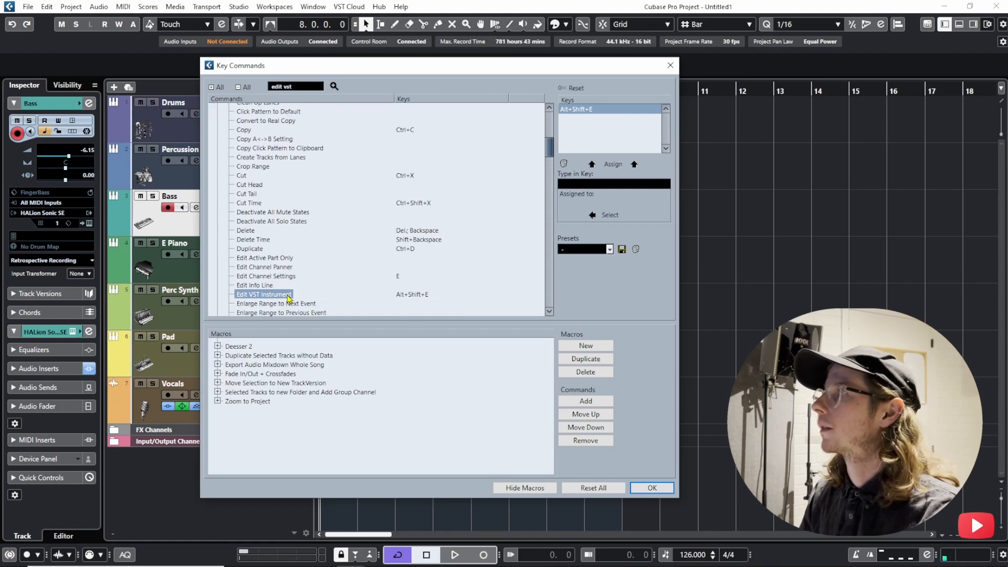
# Select Edit VST Instrument, keep its Alt+Shift+E shortcut, and confirm with OK
pyautogui.click(613, 184)
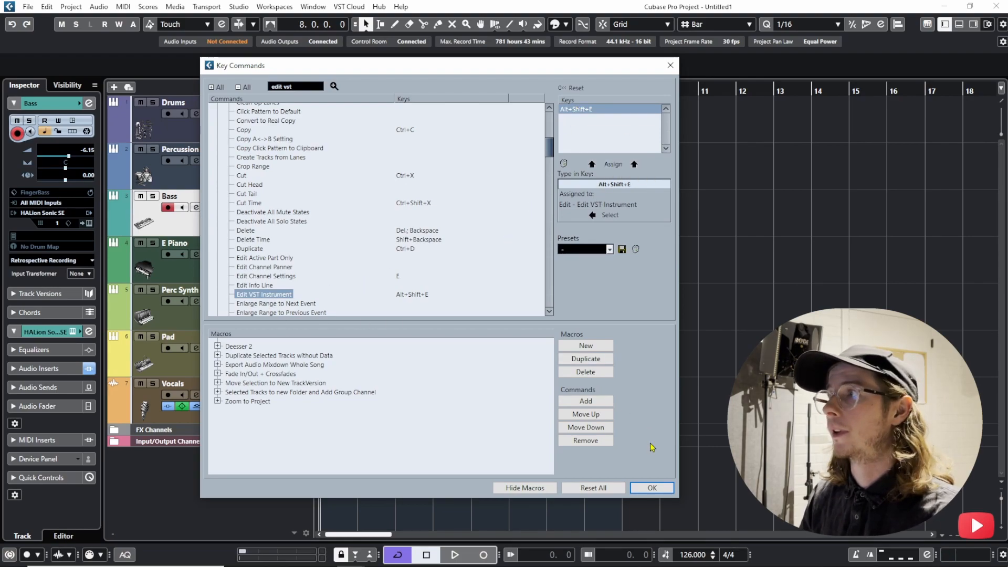
pyautogui.click(651, 487)
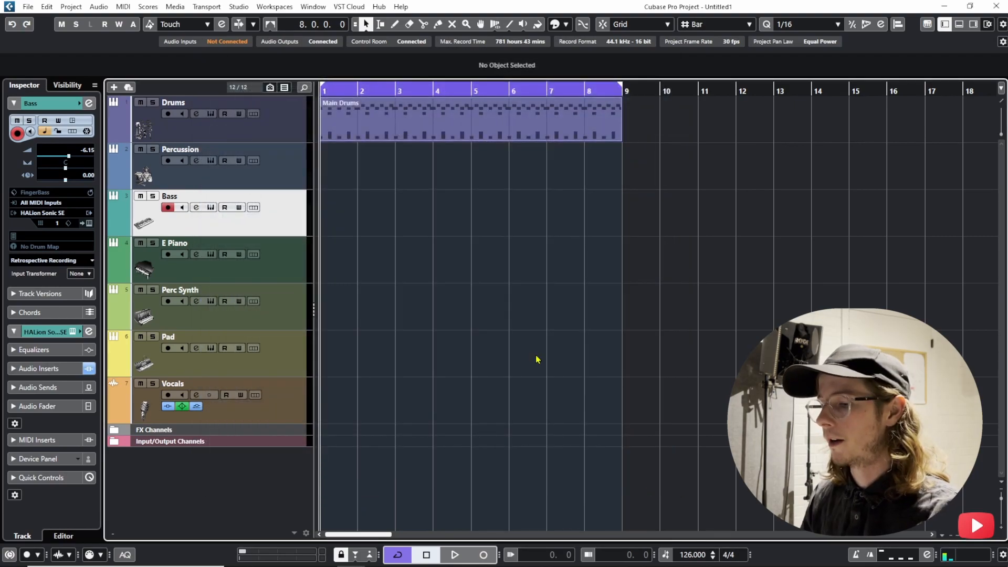